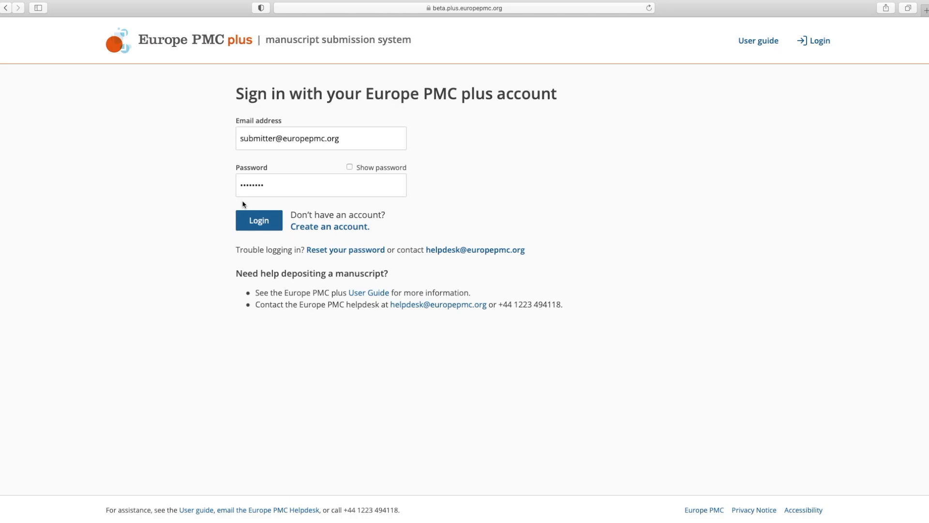
- Log in to Europe PMC plus with the pre-filled email and password
{"action": "left_click", "coordinate": [258, 220]}
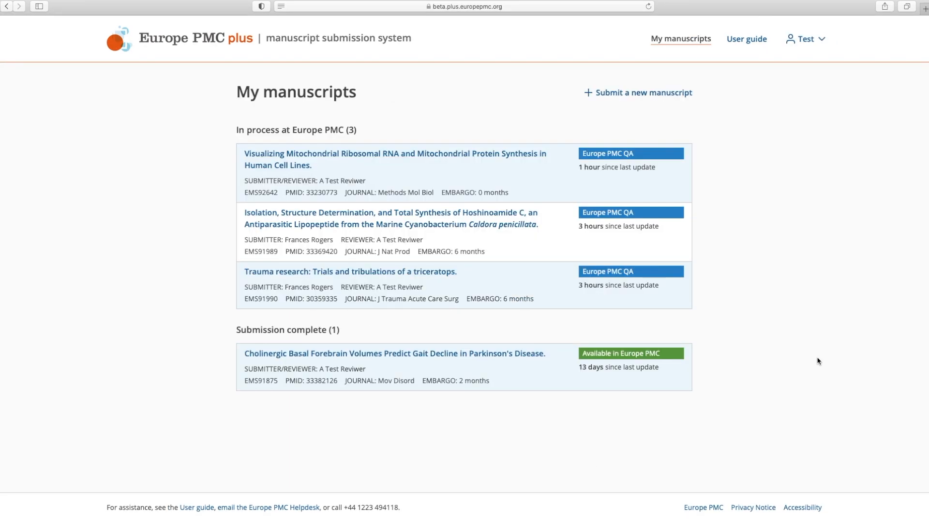
{"action": "mouse_move", "coordinate": [816, 349]}
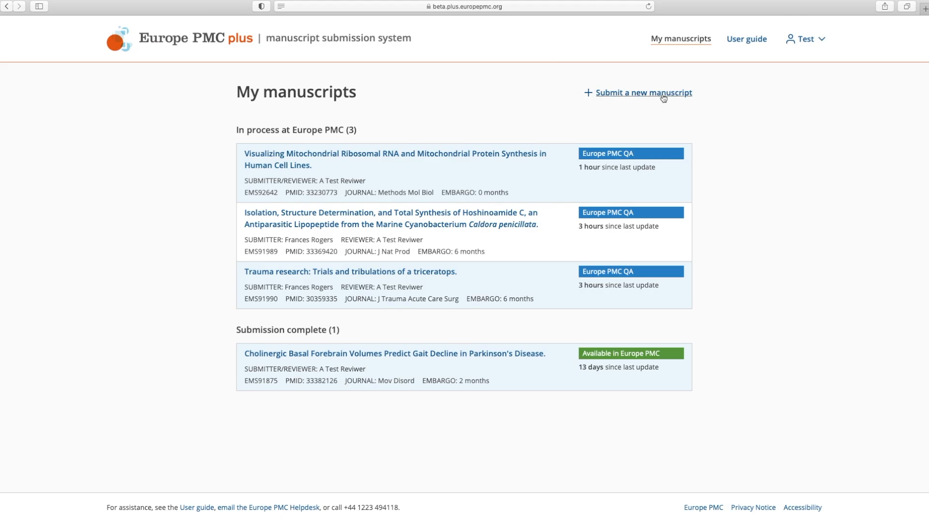
- Begin a new submission and run a PubMed citation search for PMID 33462887
{"action": "left_click", "coordinate": [644, 92]}
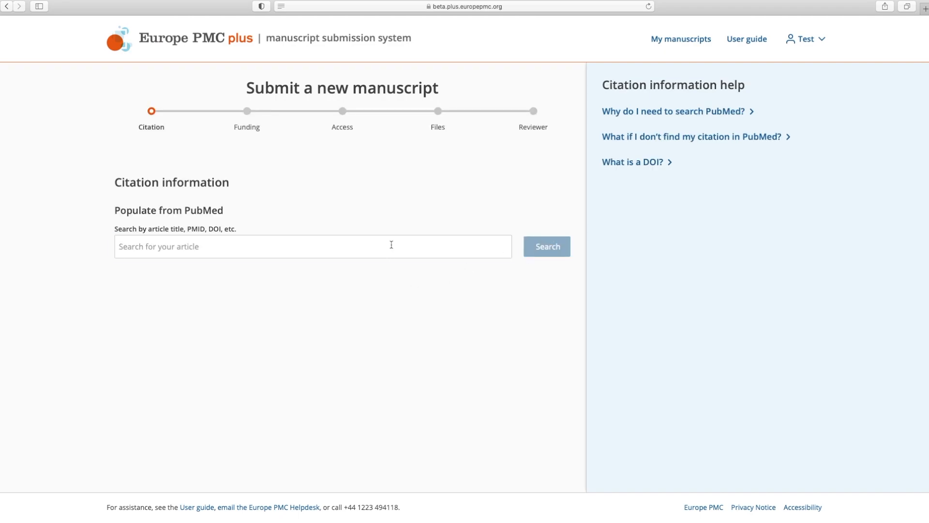
{"action": "type", "text": "33"}
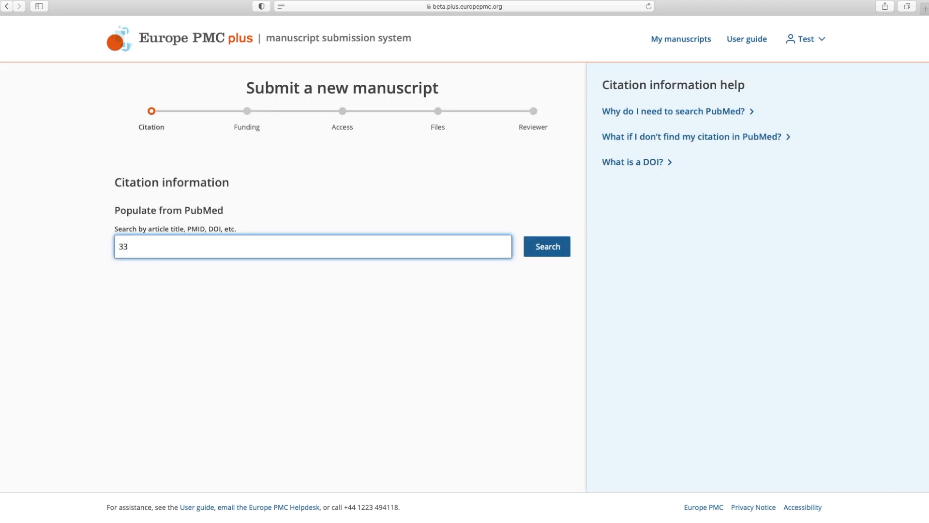
{"action": "type", "text": "462"}
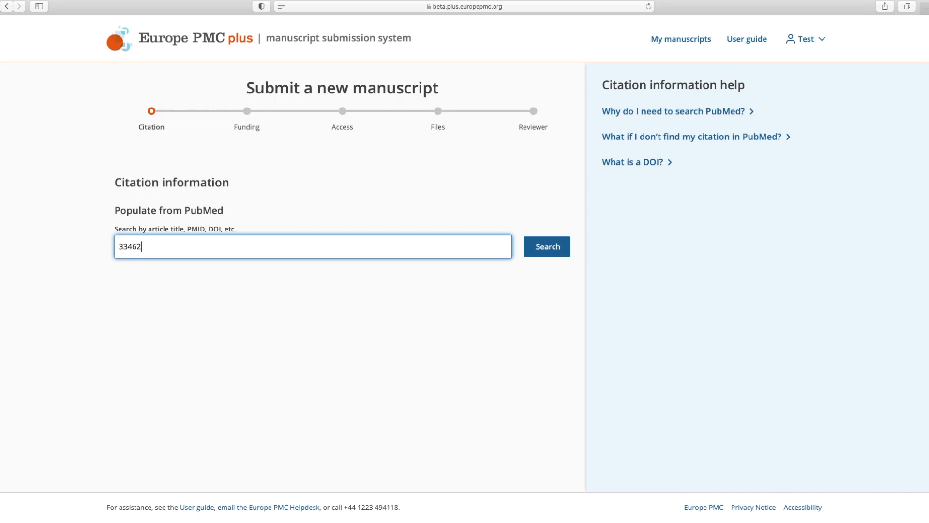
{"action": "type", "text": "887"}
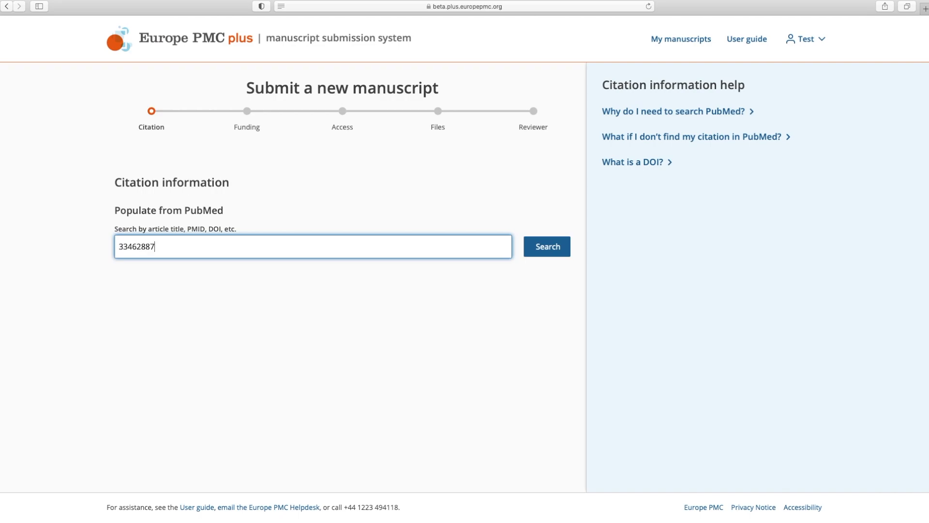
{"action": "left_click", "coordinate": [547, 248]}
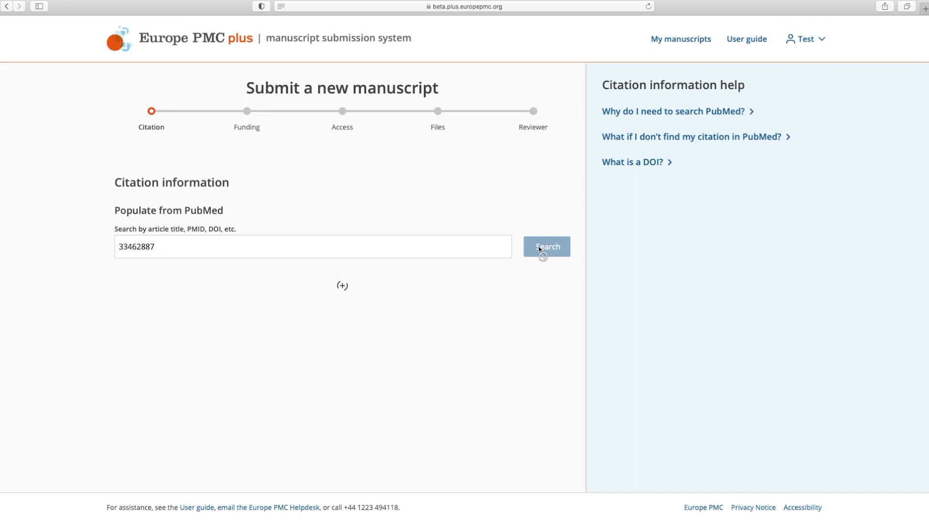
- Toggle to manual citation entry and back, then expand 'Why do I need to search PubMed?'
{"action": "left_click", "coordinate": [546, 246]}
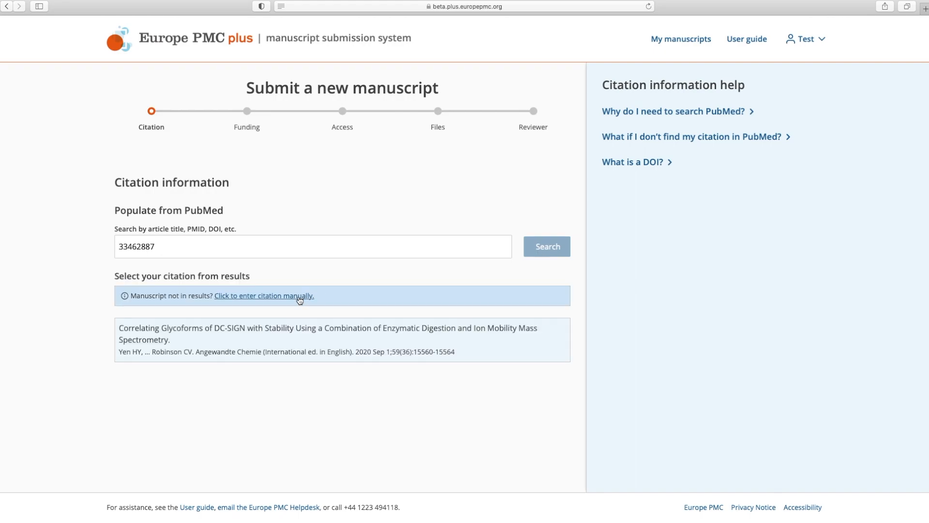
{"action": "left_click", "coordinate": [265, 295]}
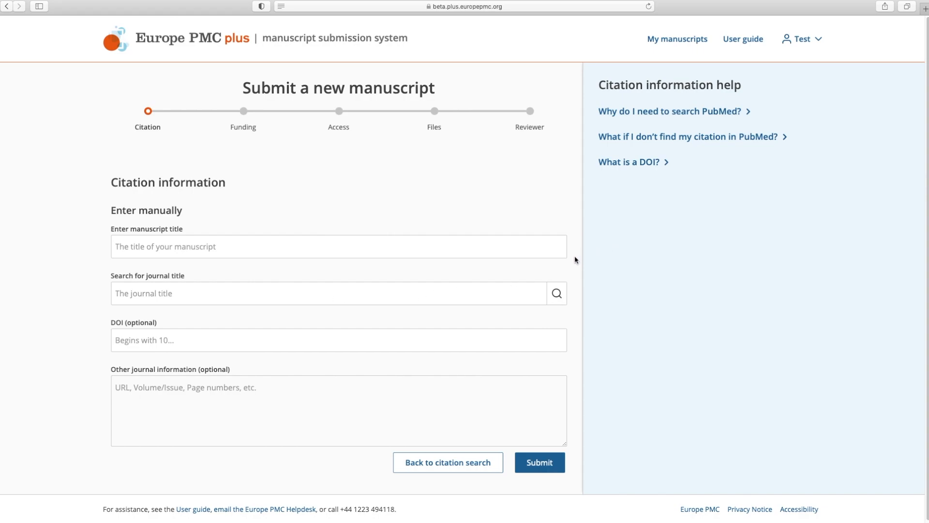
{"action": "left_click", "coordinate": [448, 462]}
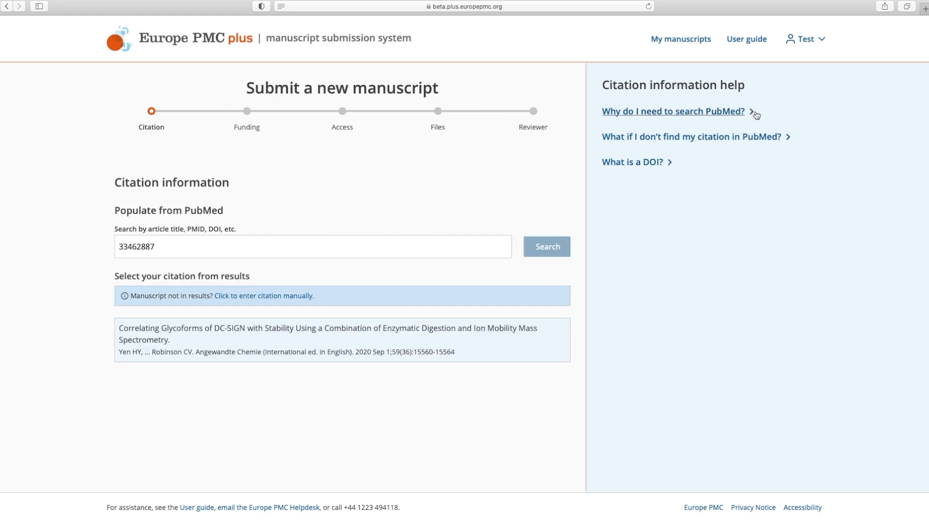
{"action": "left_click", "coordinate": [673, 112]}
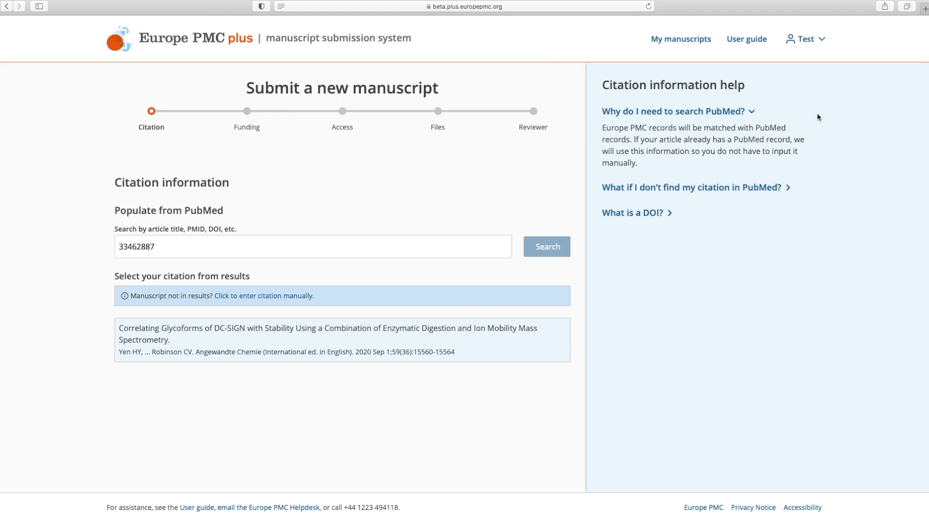
- Select the 'Correlating Glycoforms of DC-SIGN…' PubMed result as the citation
{"action": "left_click", "coordinate": [342, 340]}
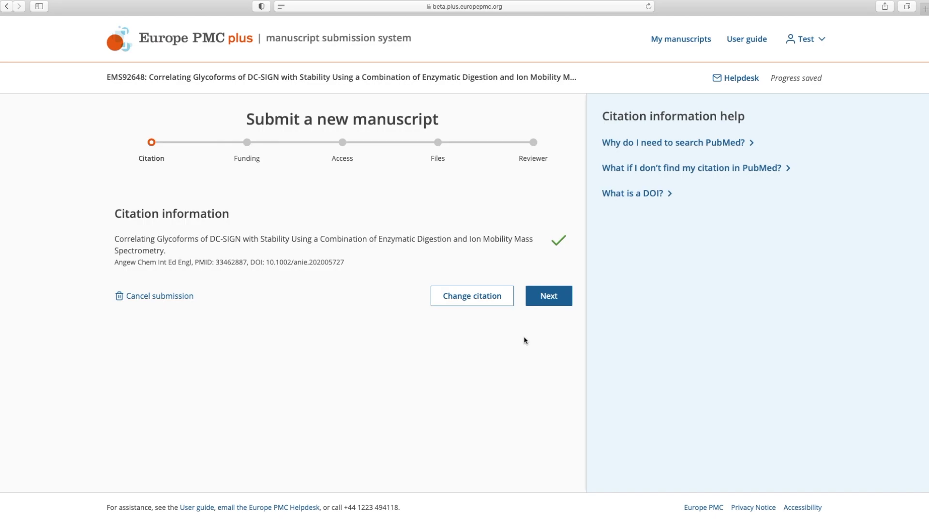
{"action": "mouse_move", "coordinate": [545, 311]}
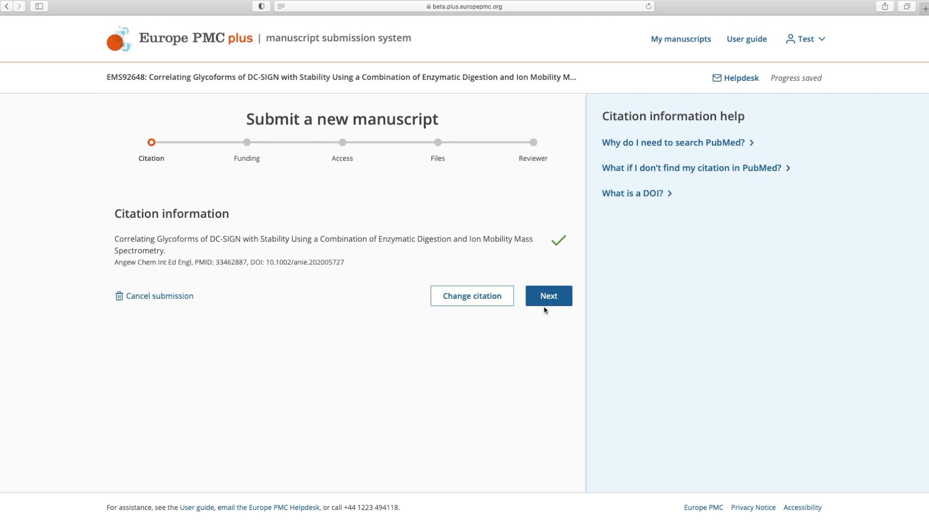
- Add Medical Research Council grant MR/N020413/1 as funding, then dismiss the Helpdesk form
{"action": "left_click", "coordinate": [547, 295]}
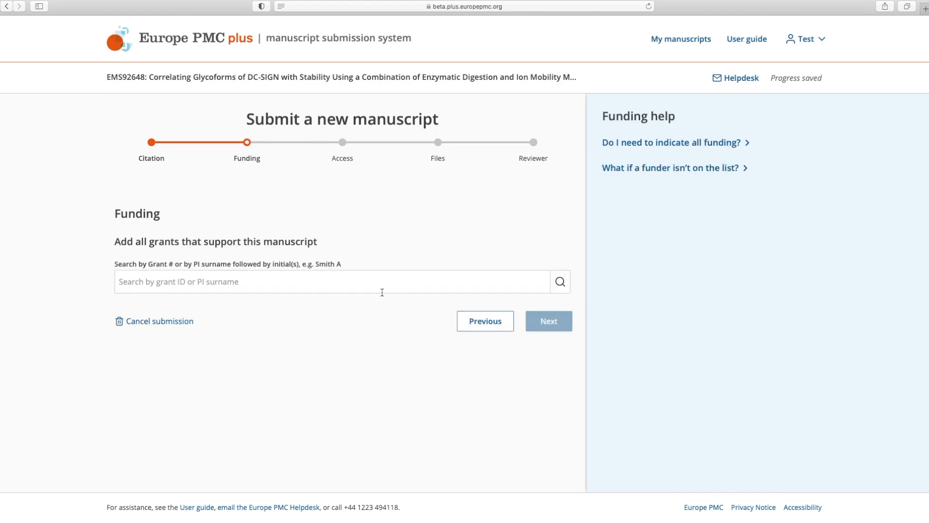
{"action": "left_click", "coordinate": [332, 281]}
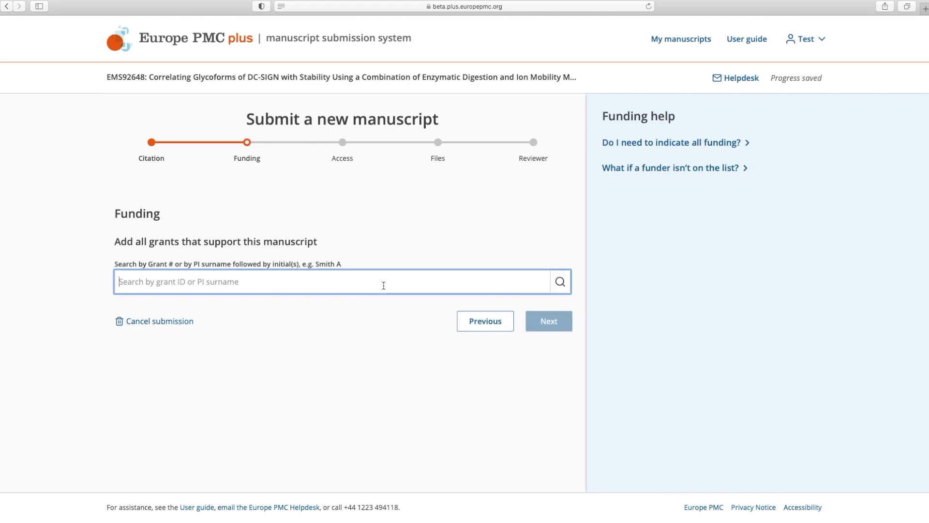
{"action": "type", "text": "MR/N020413/1"}
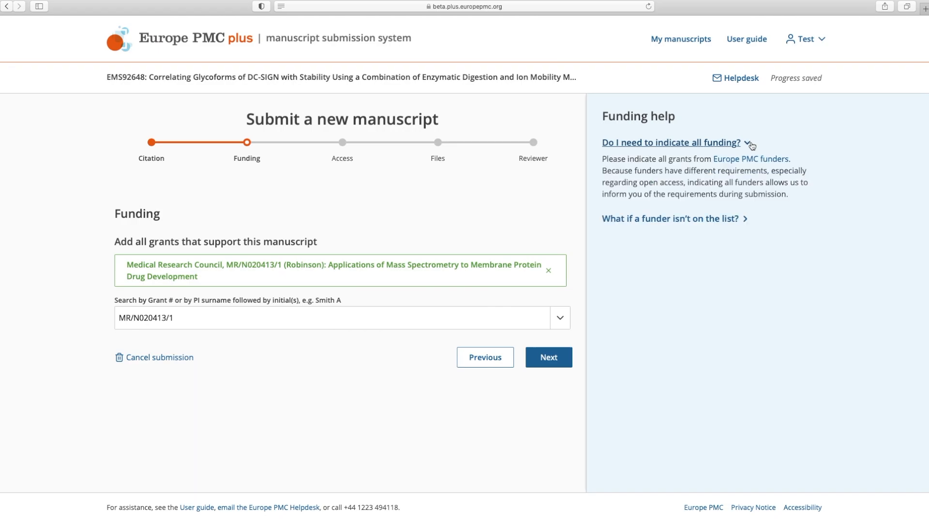
{"action": "left_click", "coordinate": [740, 78]}
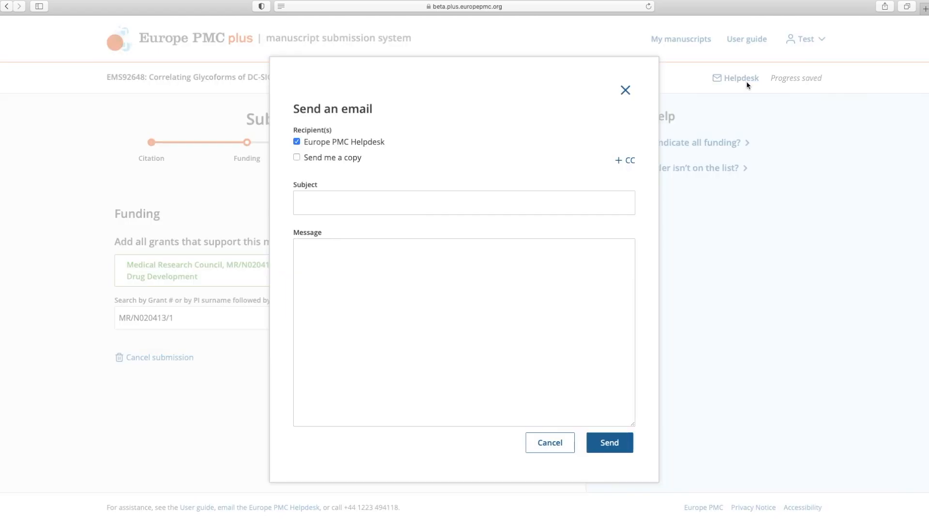
{"action": "mouse_move", "coordinate": [549, 441]}
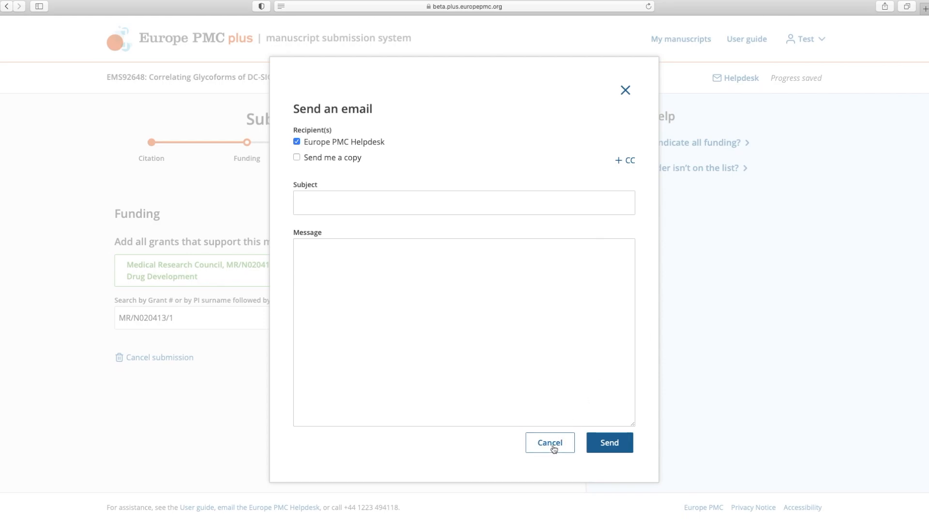
{"action": "left_click", "coordinate": [549, 442]}
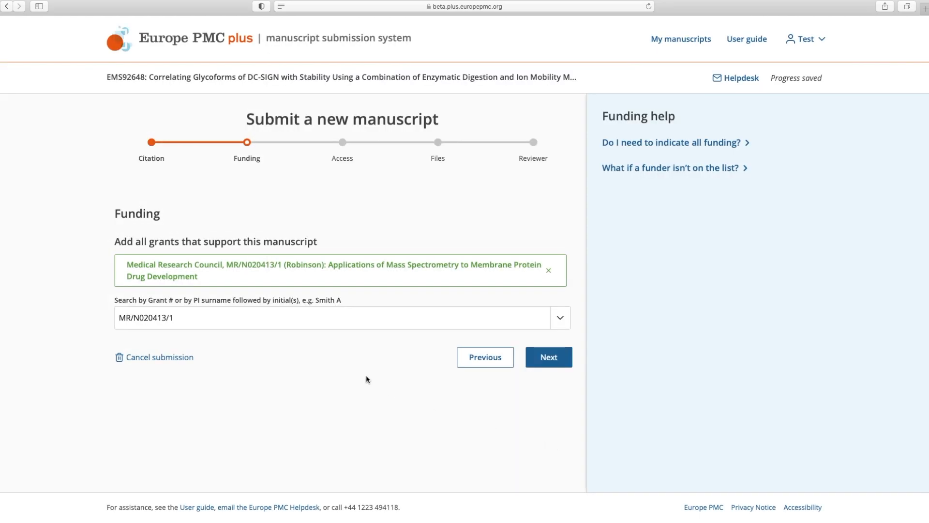
- On the Access step, choose a 3-month embargo period from the dropdown
{"action": "left_click", "coordinate": [547, 356]}
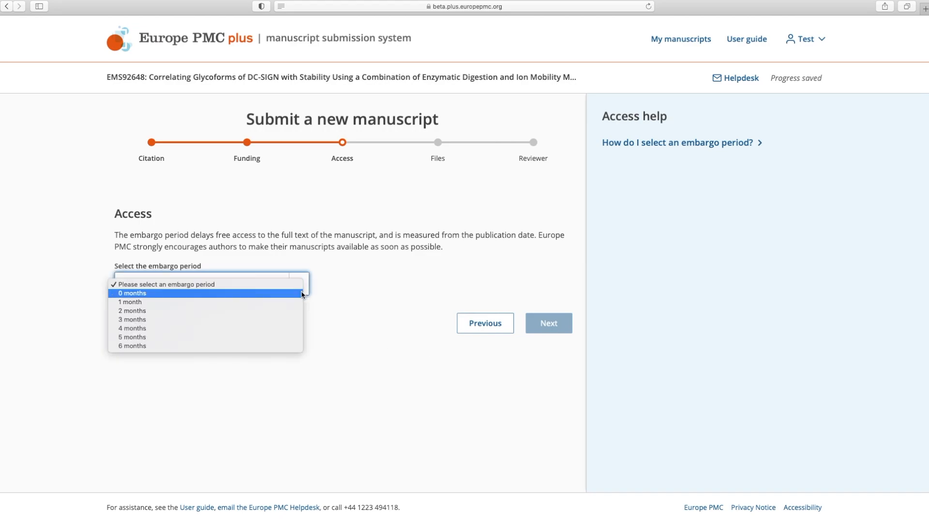
{"action": "left_click", "coordinate": [132, 319]}
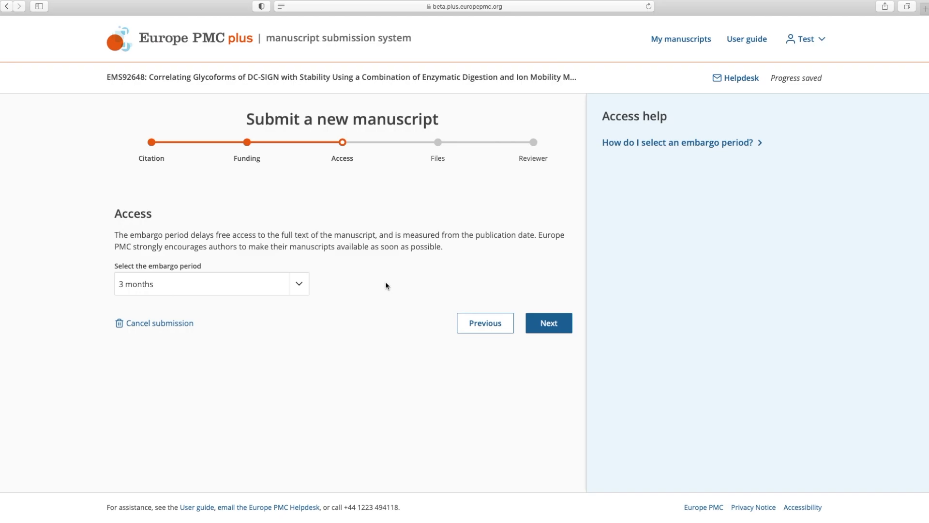
{"action": "left_click", "coordinate": [678, 142]}
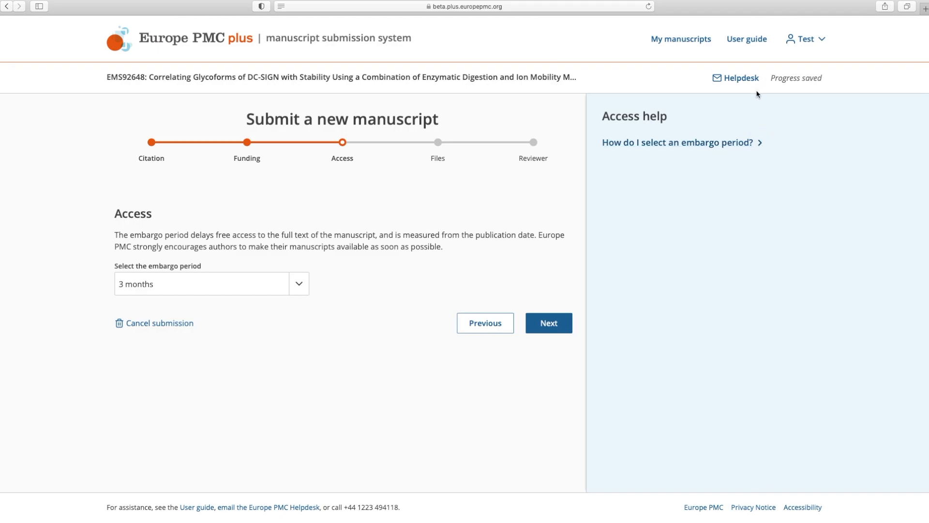
- Mark the journal submission date as after 1 Jan 2021 and continue to Access
{"action": "left_click", "coordinate": [740, 77]}
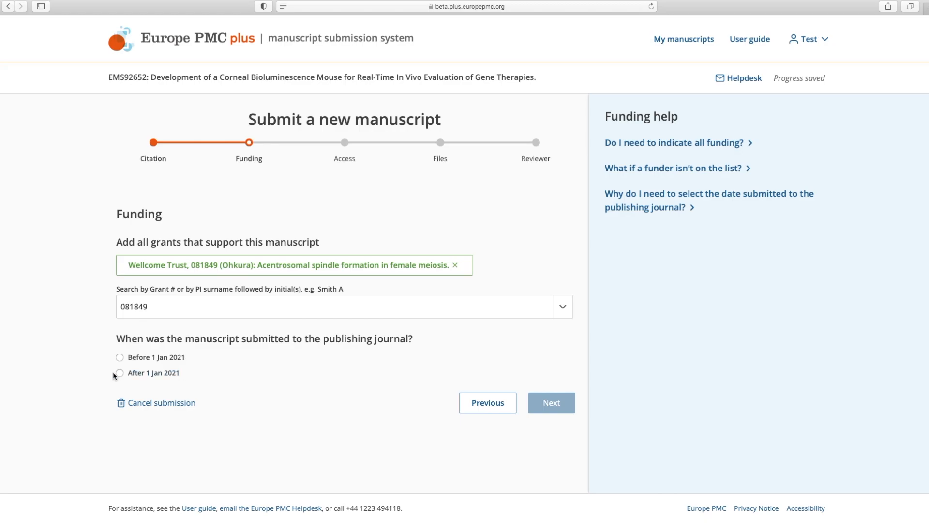
{"action": "left_click", "coordinate": [119, 372]}
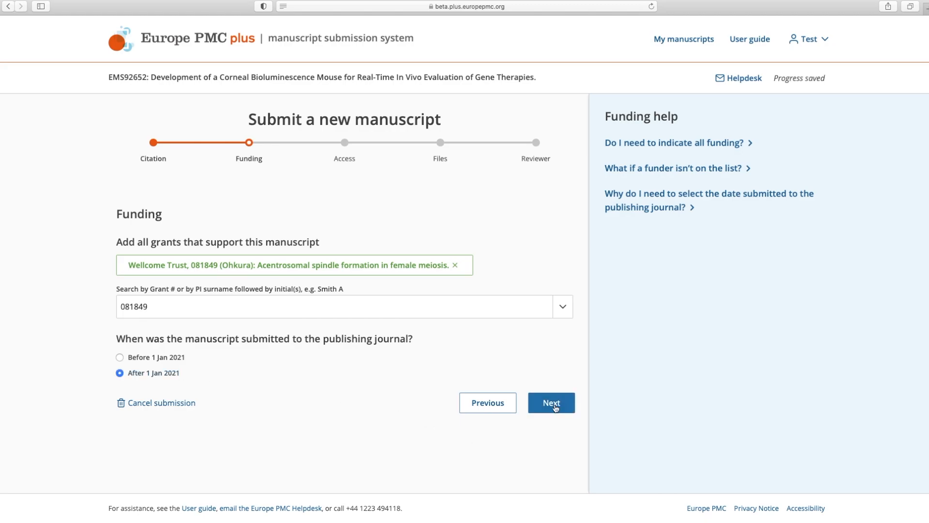
{"action": "left_click", "coordinate": [550, 402]}
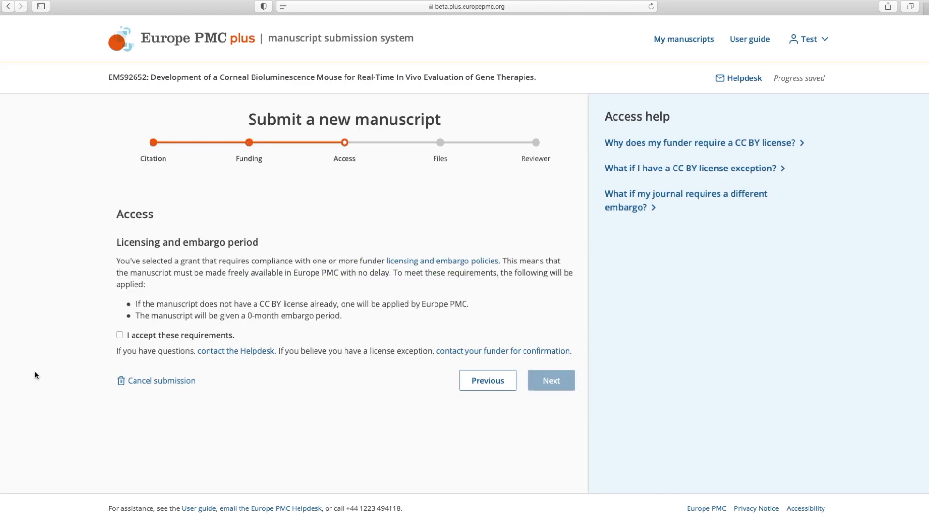
{"action": "mouse_move", "coordinate": [76, 366]}
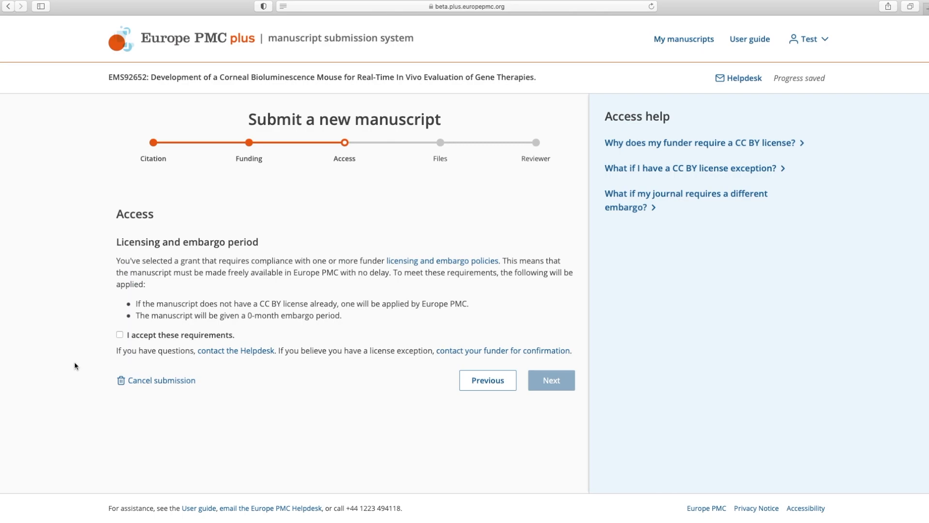
{"action": "mouse_move", "coordinate": [112, 343]}
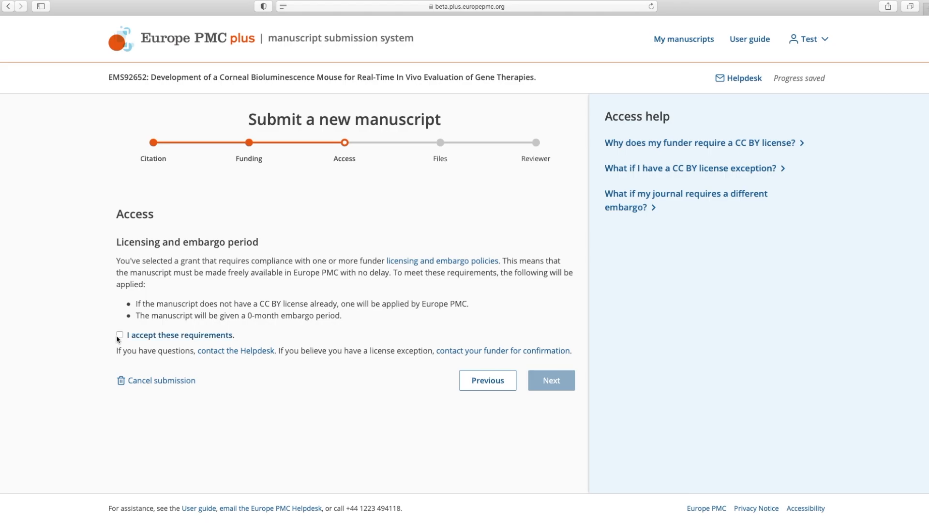
- Review the licensing requirements, CC BY help and Helpdesk form, then proceed to Files
{"action": "left_click", "coordinate": [119, 335]}
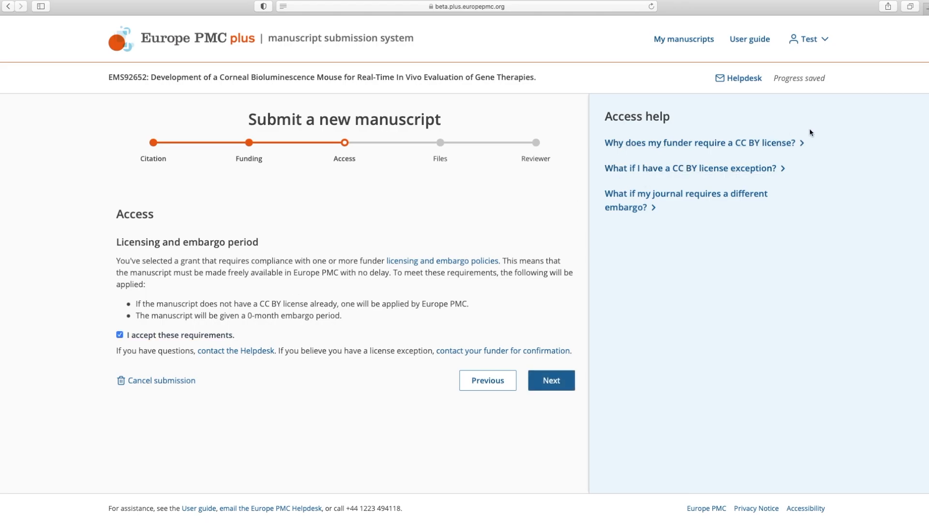
{"action": "left_click", "coordinate": [702, 142]}
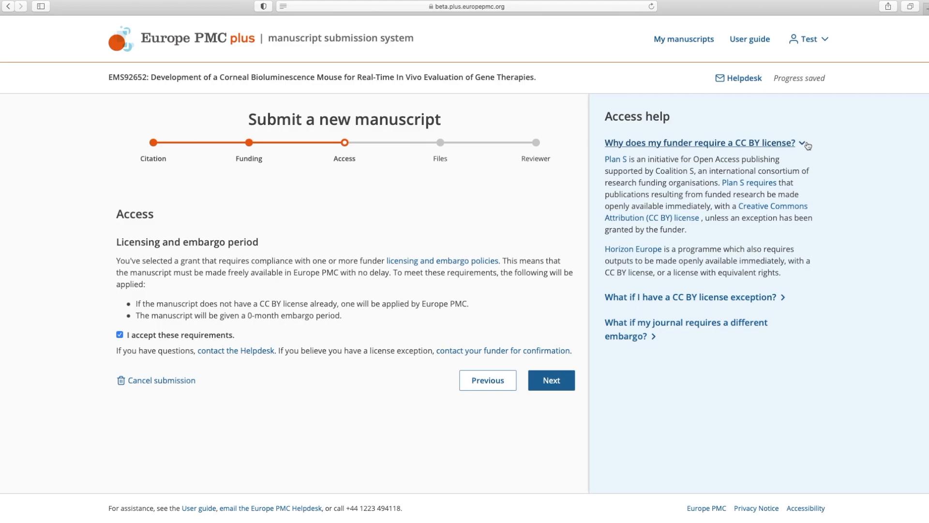
{"action": "left_click", "coordinate": [743, 78]}
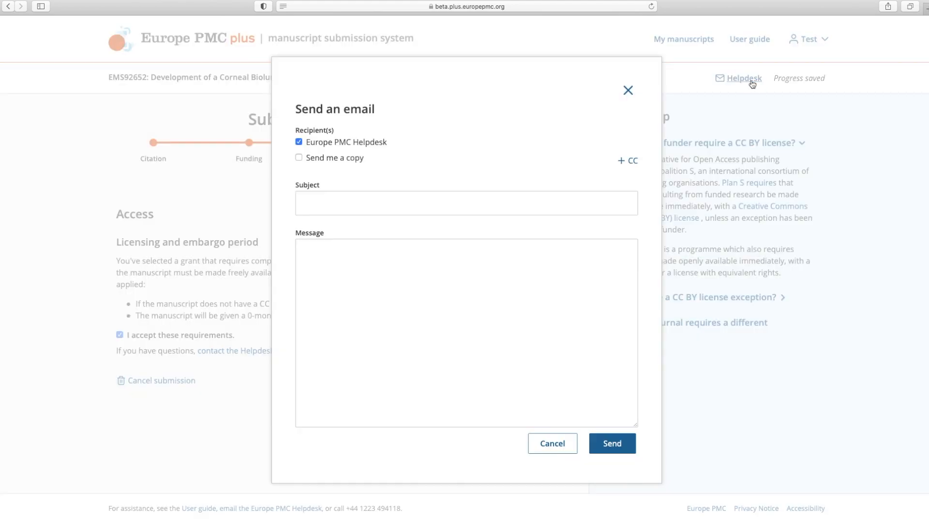
{"action": "mouse_move", "coordinate": [570, 439]}
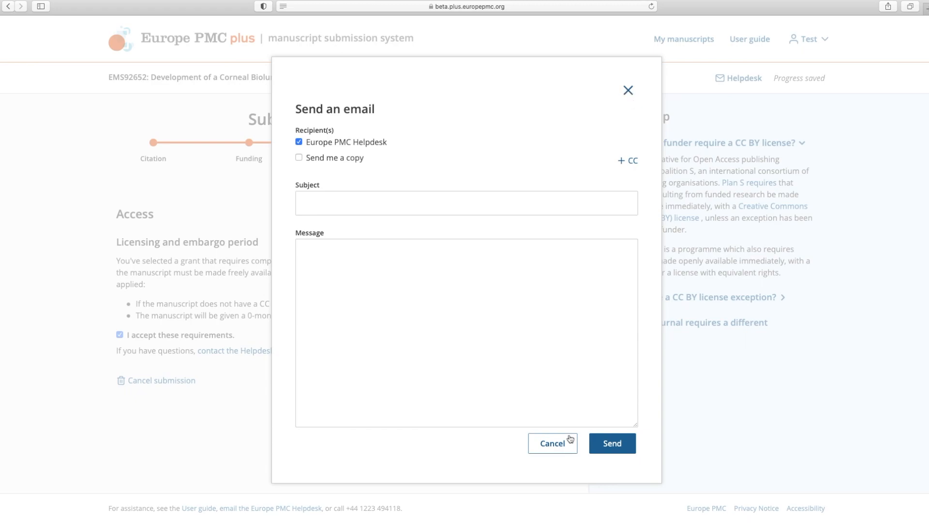
{"action": "left_click", "coordinate": [552, 442]}
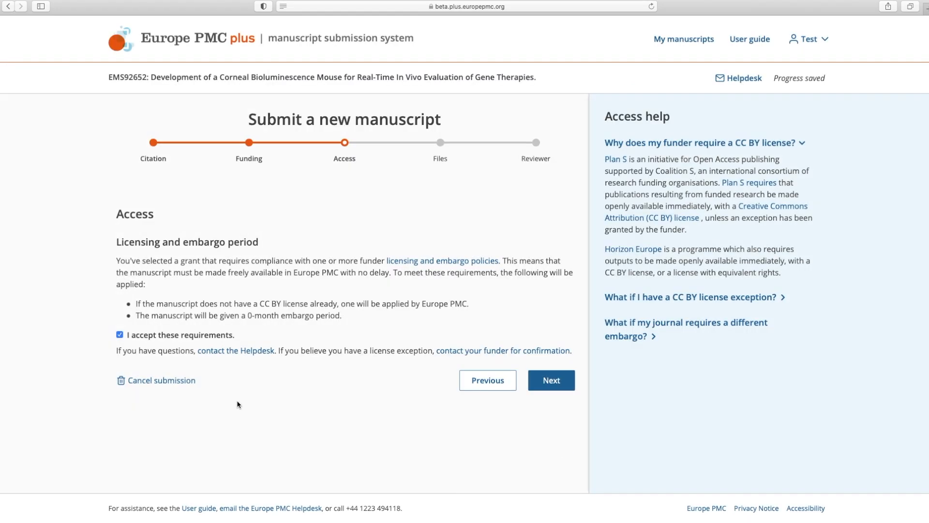
{"action": "left_click", "coordinate": [120, 338]}
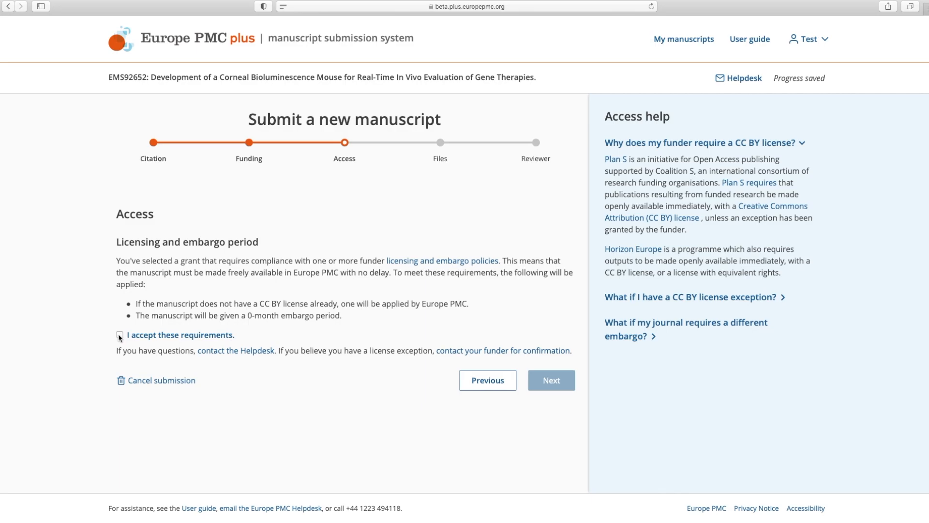
{"action": "left_click", "coordinate": [551, 380]}
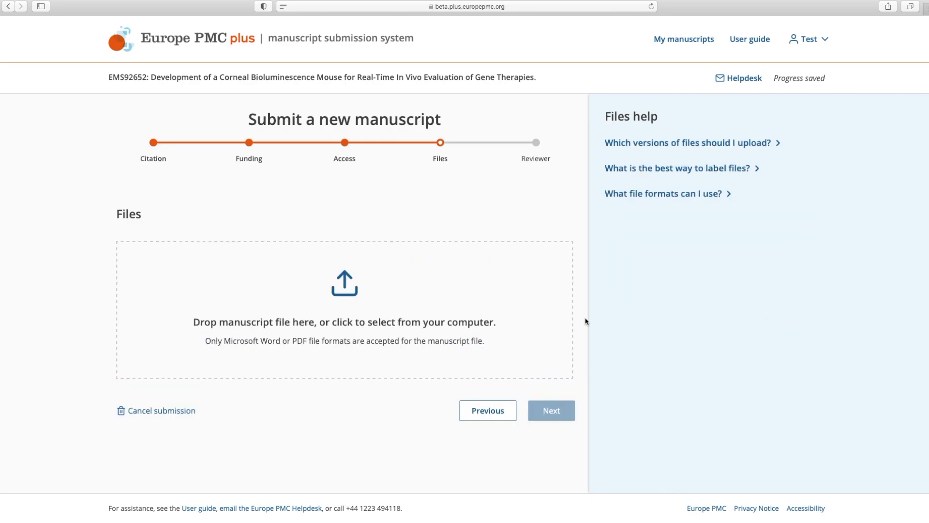
- Choose Manuscript.pdf as the manuscript file to upload
{"action": "left_click", "coordinate": [344, 310]}
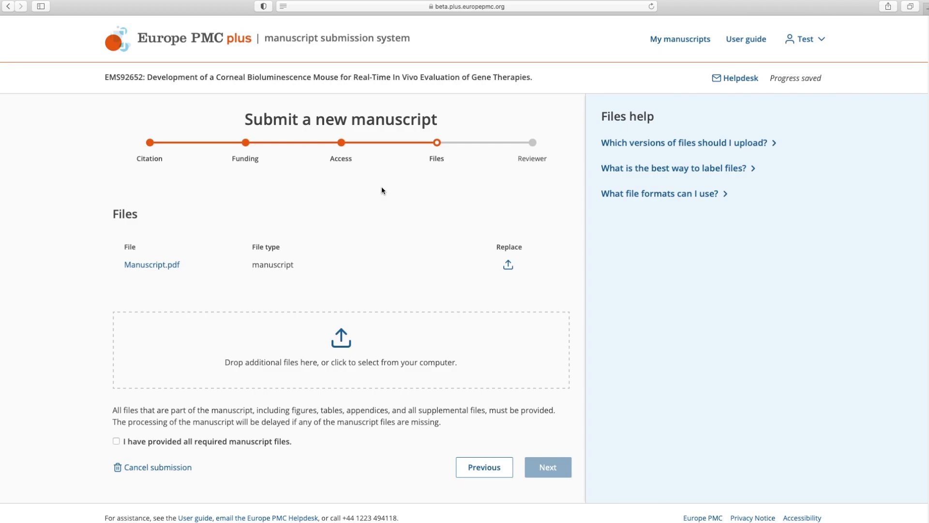
{"action": "mouse_move", "coordinate": [341, 336]}
{"action": "type", "text": "Figure 1C"}
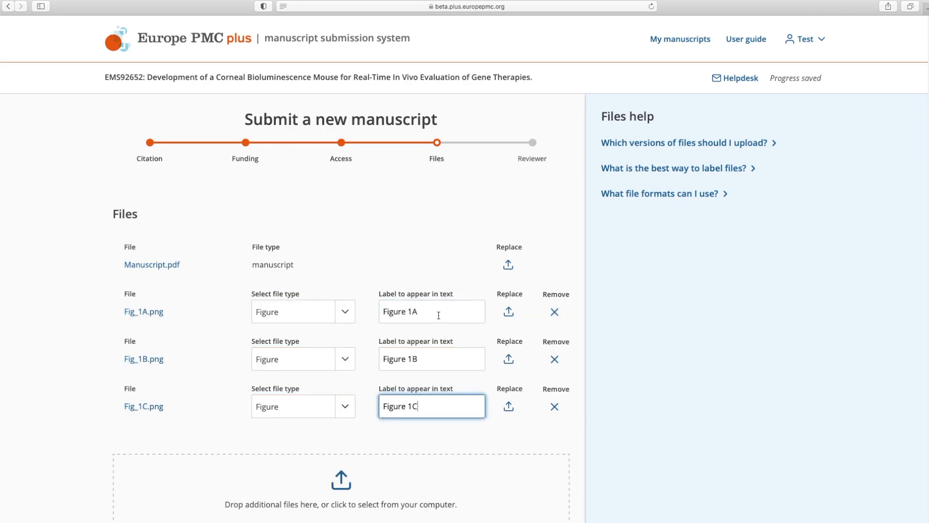
{"action": "mouse_move", "coordinate": [552, 450]}
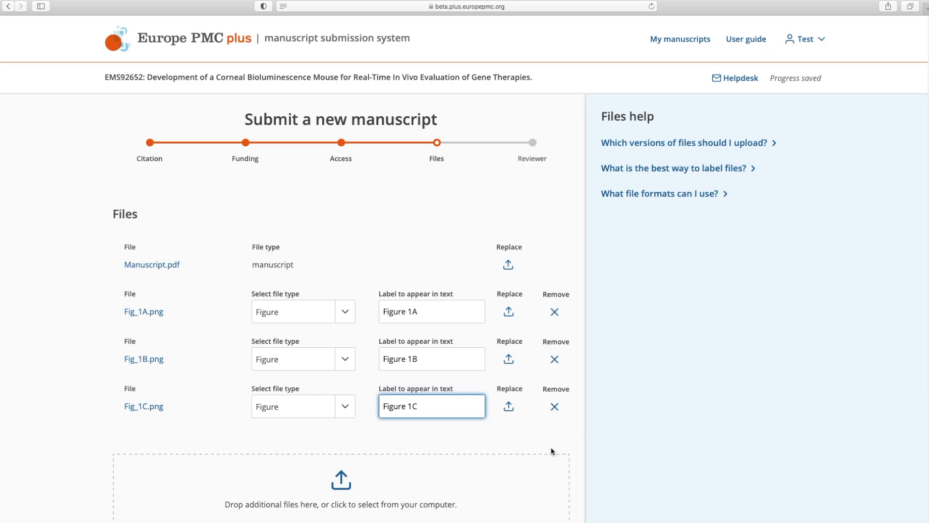
{"action": "mouse_move", "coordinate": [589, 410]}
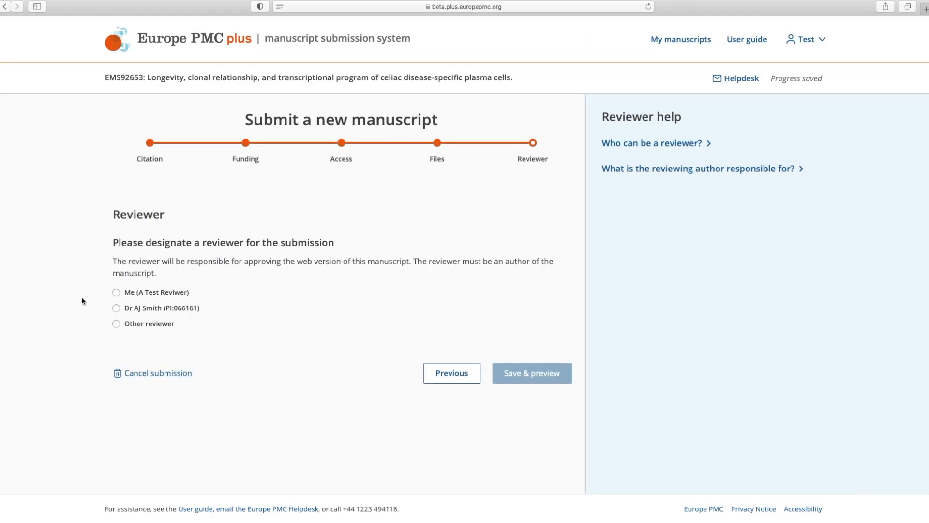
- Choose 'Other reviewer', then save the reviewer and open the submission preview
{"action": "left_click", "coordinate": [116, 311]}
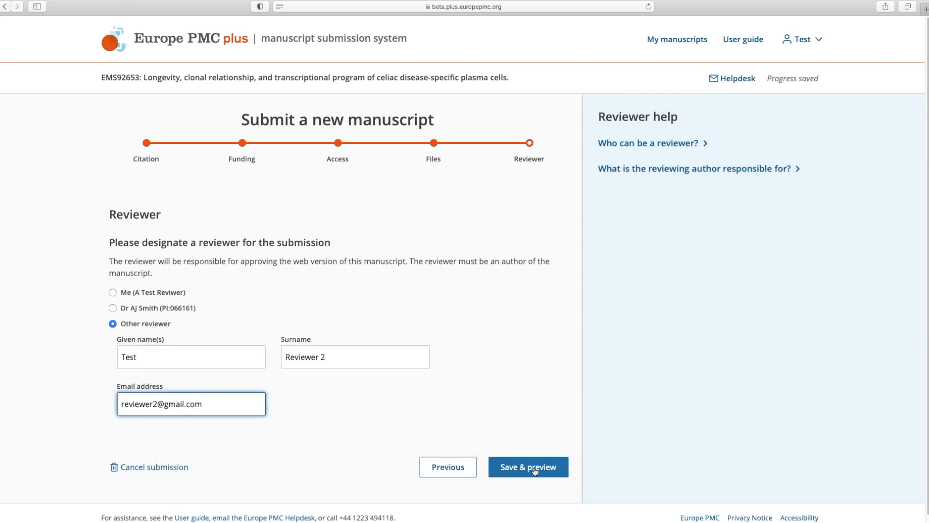
{"action": "mouse_move", "coordinate": [543, 474]}
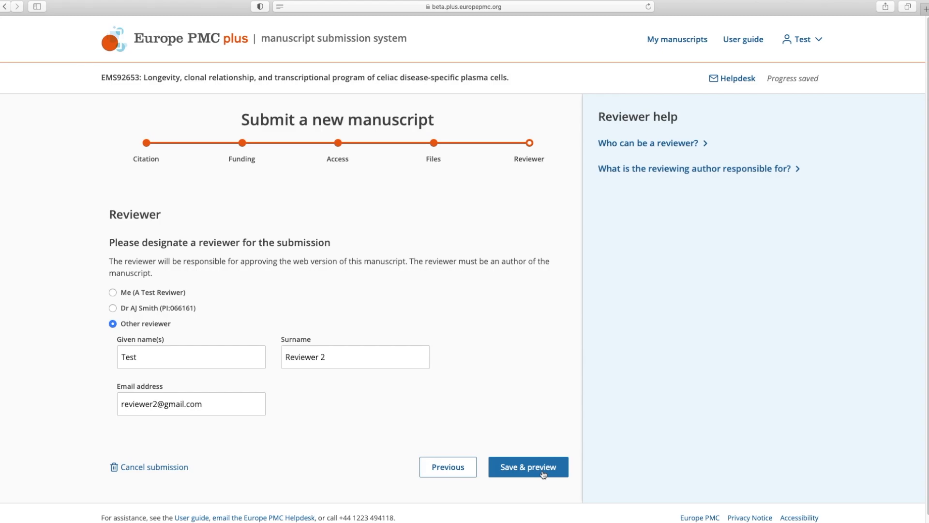
{"action": "left_click", "coordinate": [528, 467]}
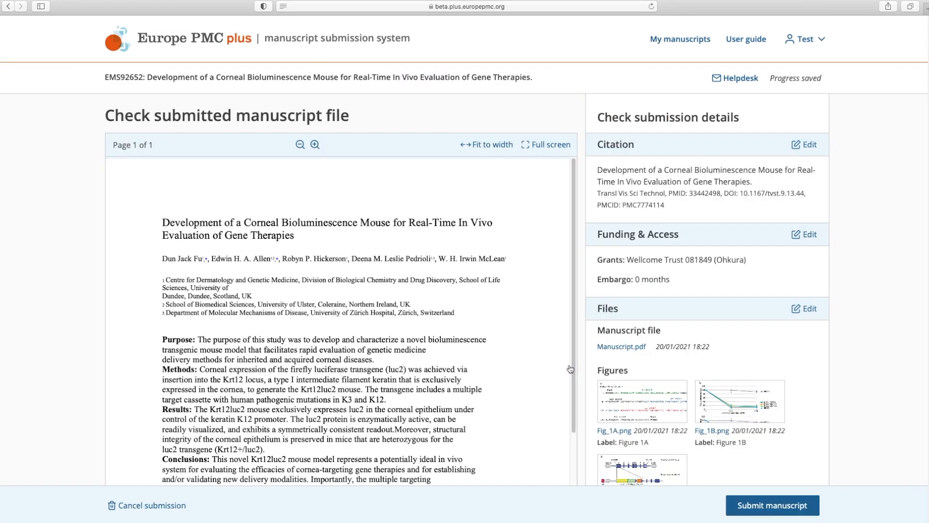
- Review the manuscript preview and start final submission to reach the three certification statements
{"action": "scroll", "scroll_direction": "down", "scroll_amount": 3}
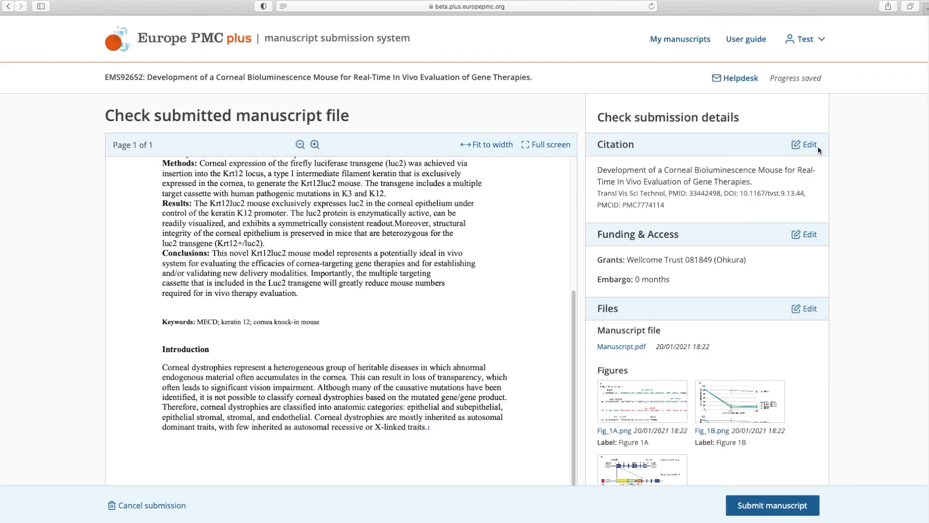
{"action": "left_click", "coordinate": [807, 144]}
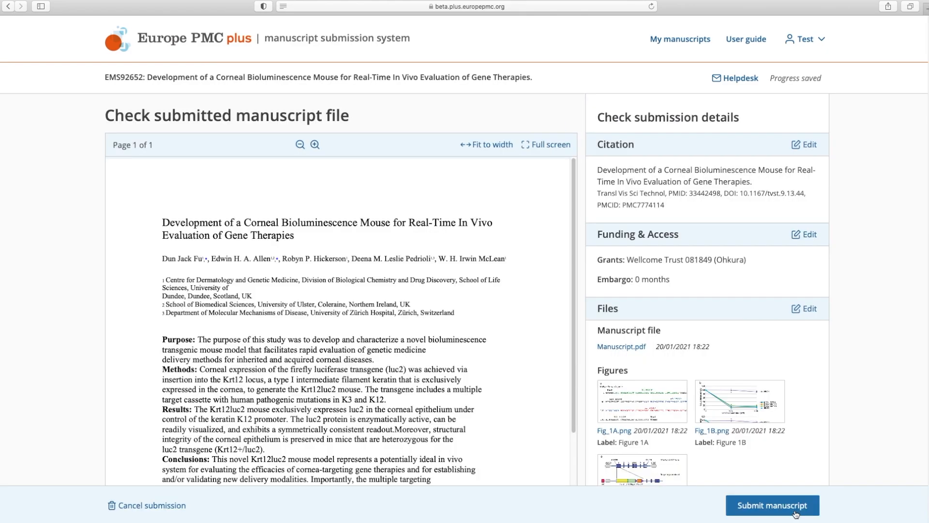
{"action": "left_click", "coordinate": [771, 505]}
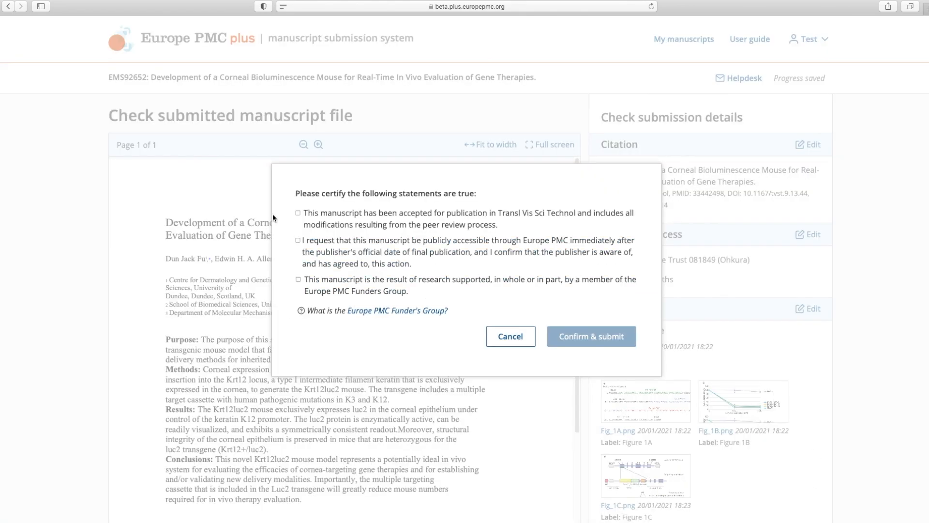
- Certify publication acceptance plus public access and funding statements, then confirm and submit
{"action": "left_click", "coordinate": [299, 214]}
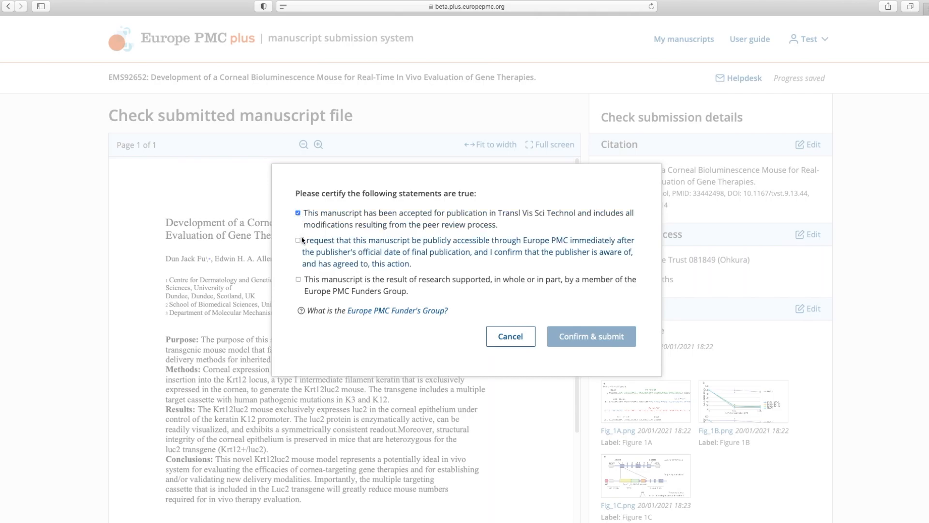
{"action": "left_click", "coordinate": [299, 241]}
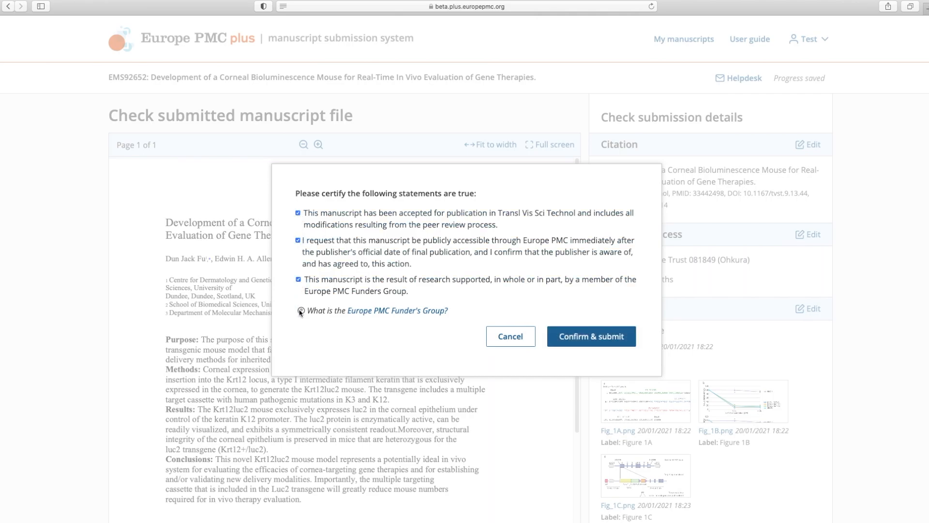
{"action": "mouse_move", "coordinate": [583, 340]}
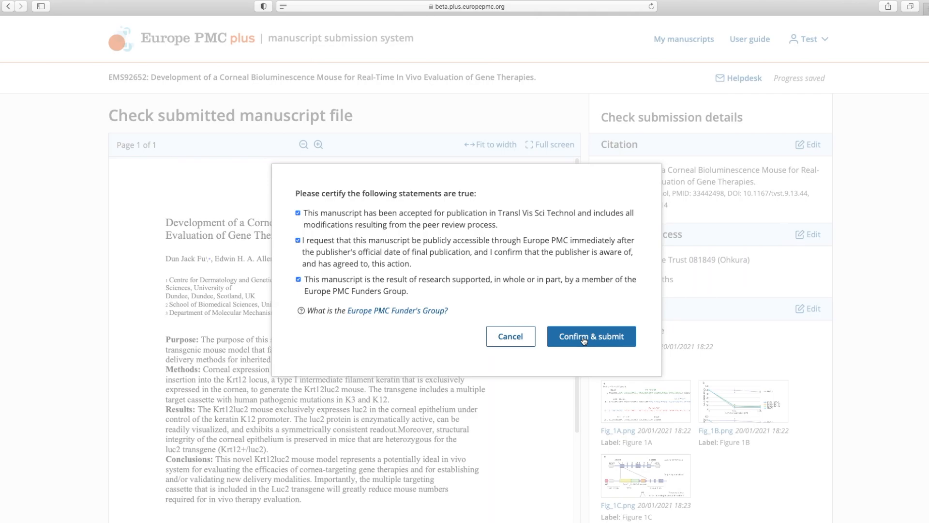
{"action": "left_click", "coordinate": [591, 336]}
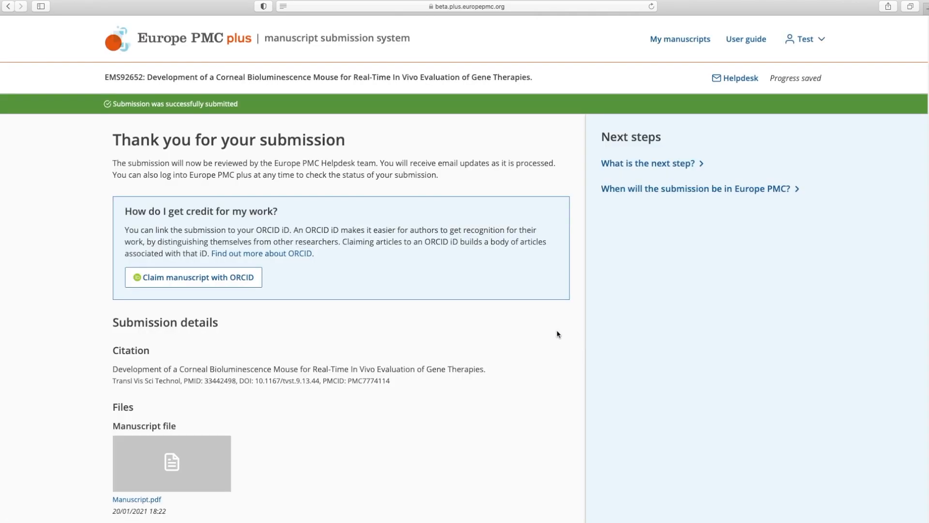
{"action": "scroll", "scroll_direction": "down", "scroll_amount": 3}
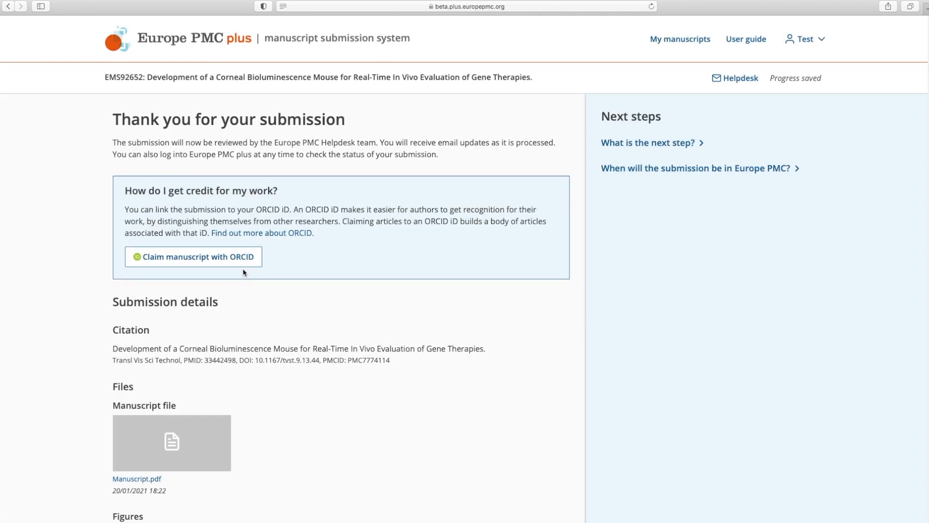
{"action": "mouse_move", "coordinate": [241, 267]}
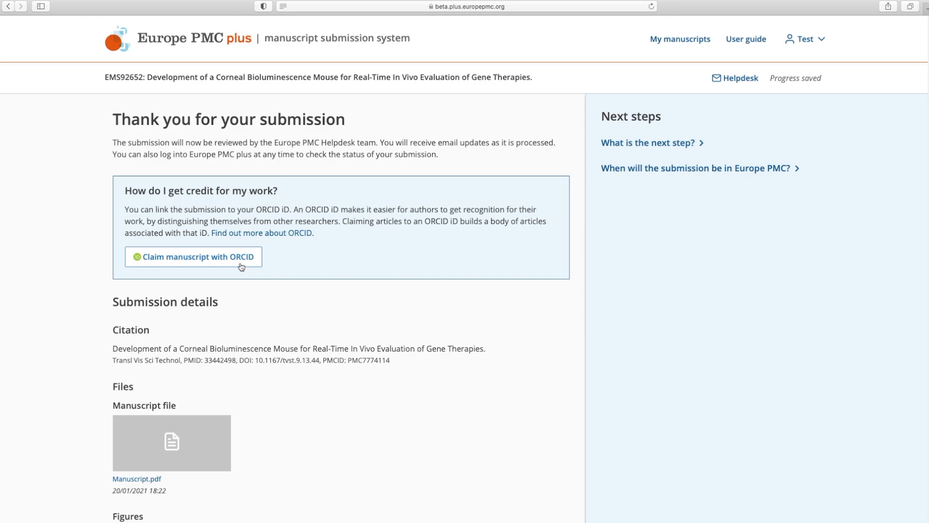